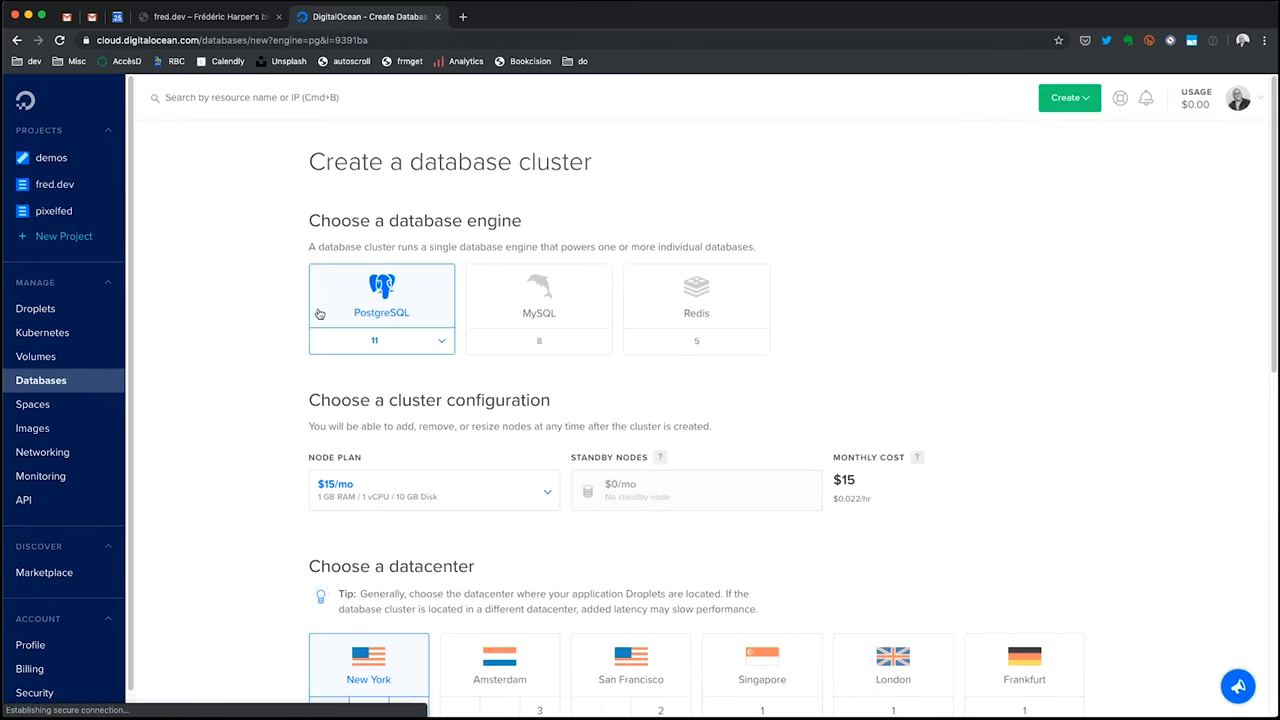
{"action": "mouse_move", "coordinate": [552, 312]}
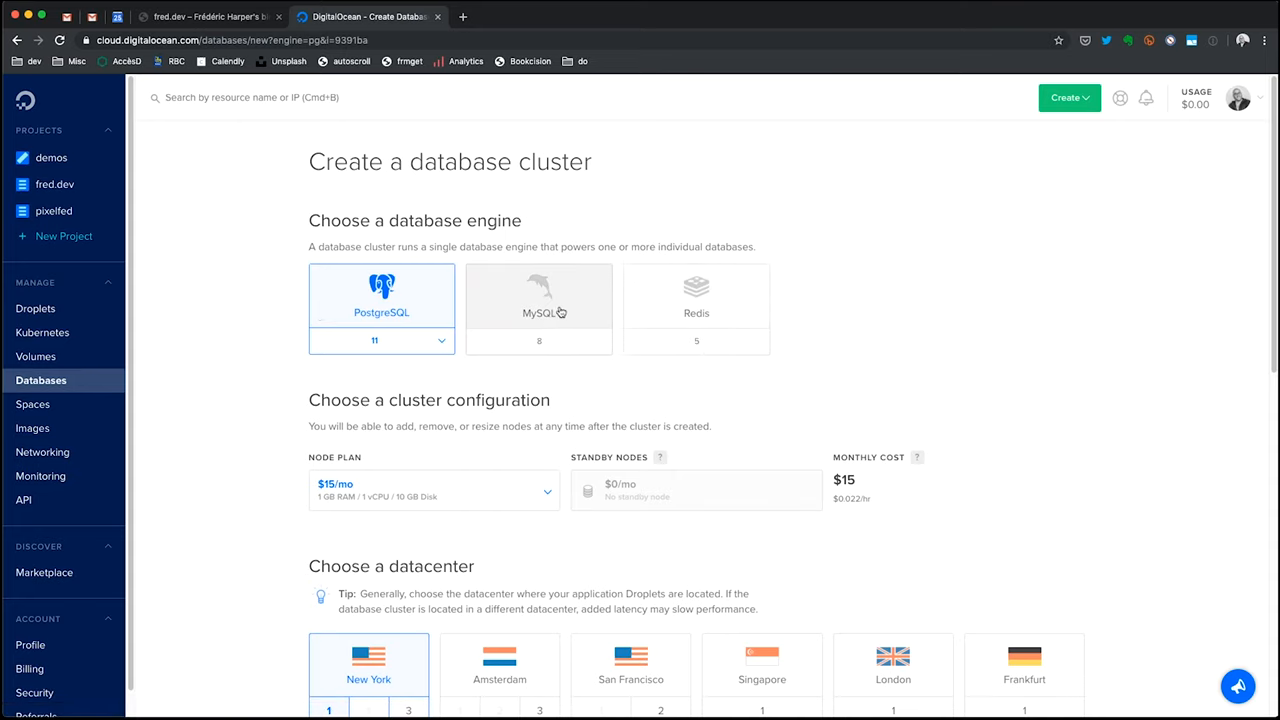
- Choose MySQL as the engine and review the node plans, keeping $15/mo in New York
{"action": "left_click", "coordinate": [538, 304]}
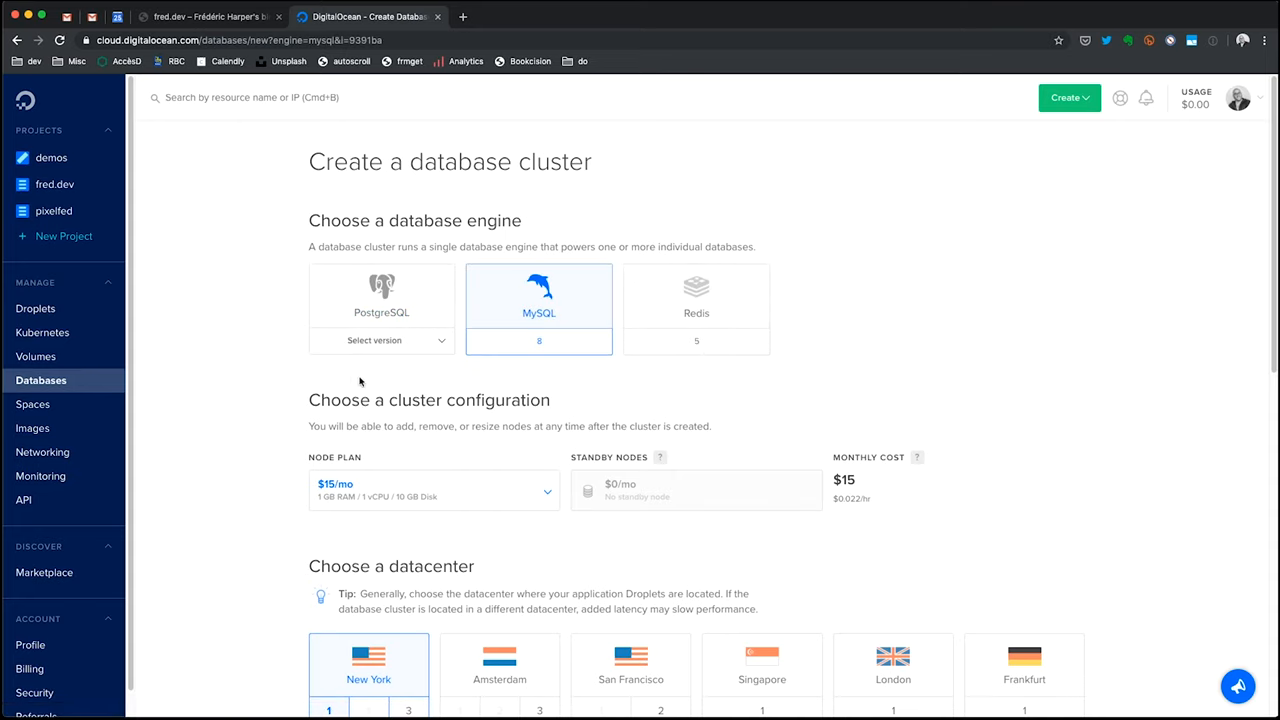
{"action": "scroll", "scroll_direction": "down", "scroll_amount": 3}
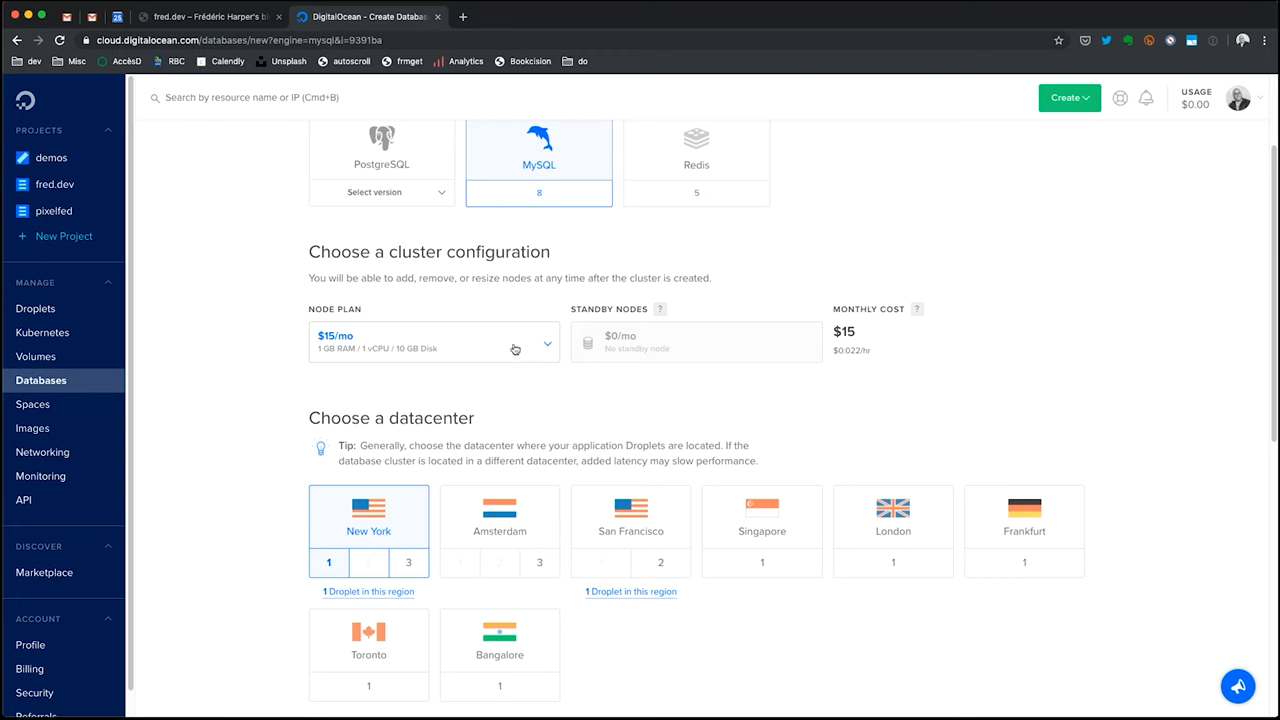
{"action": "left_click", "coordinate": [432, 344]}
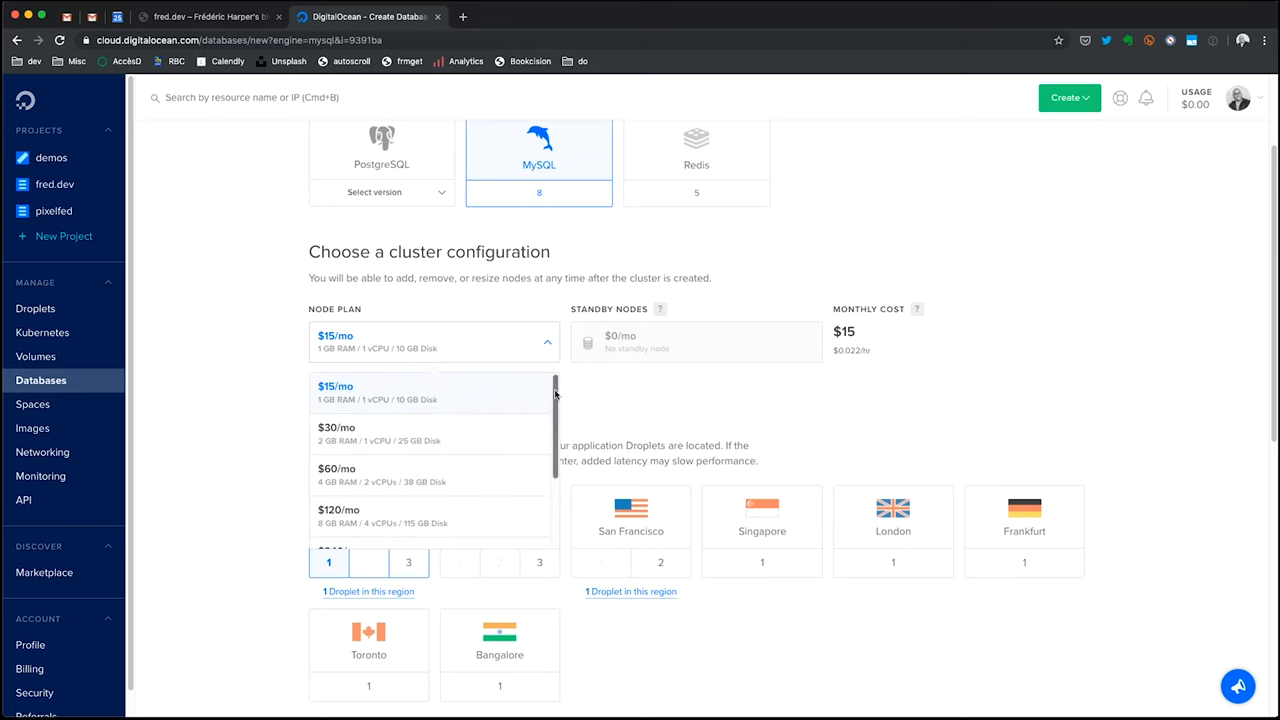
{"action": "mouse_move", "coordinate": [392, 392]}
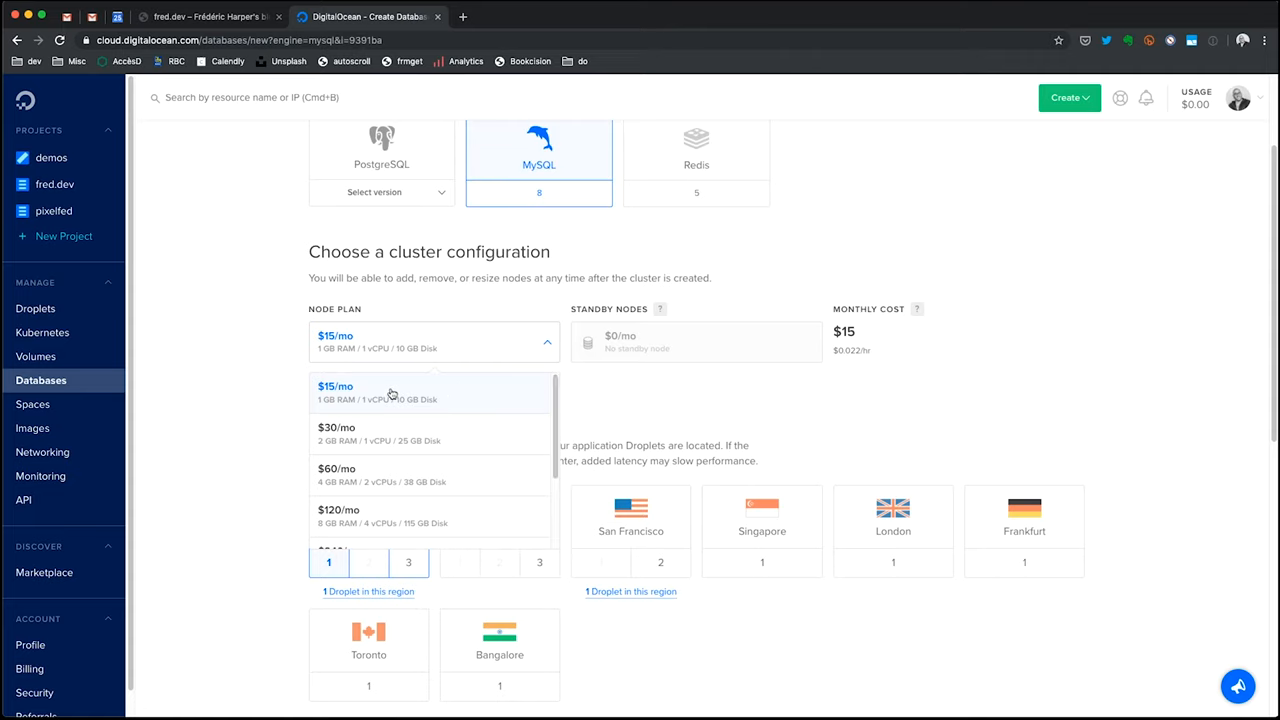
{"action": "mouse_move", "coordinate": [264, 388]}
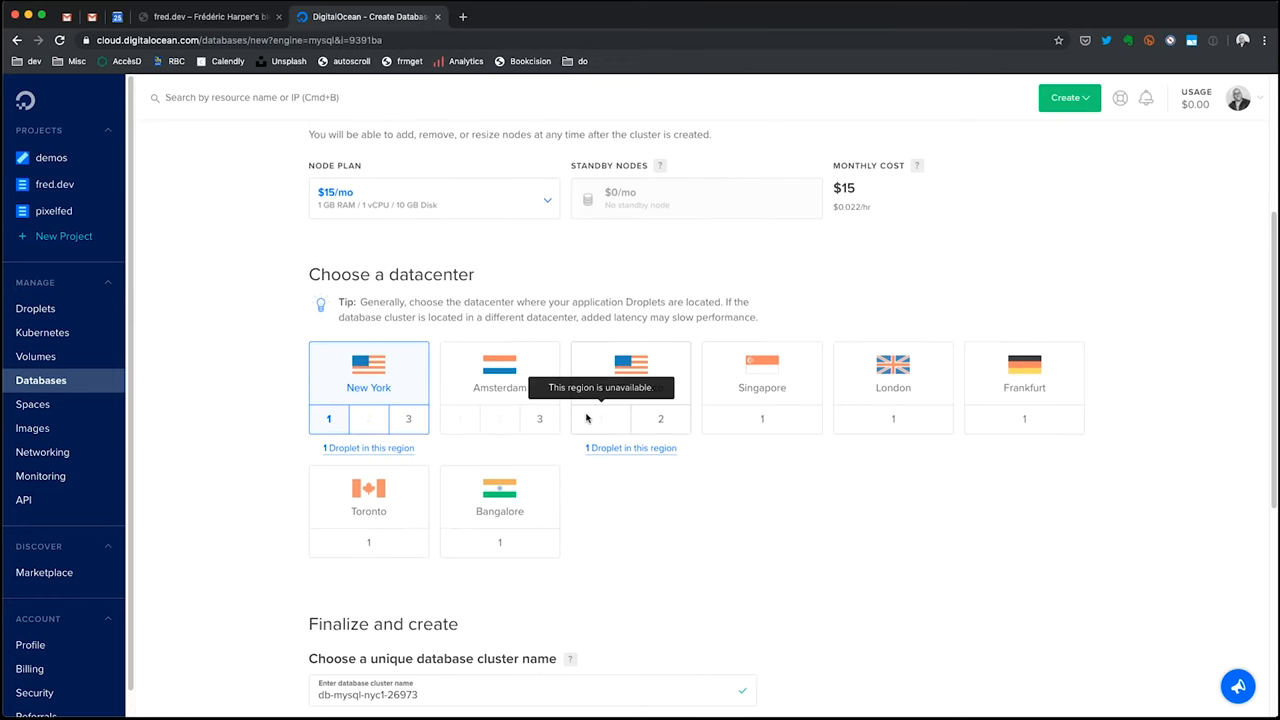
{"action": "mouse_move", "coordinate": [224, 430]}
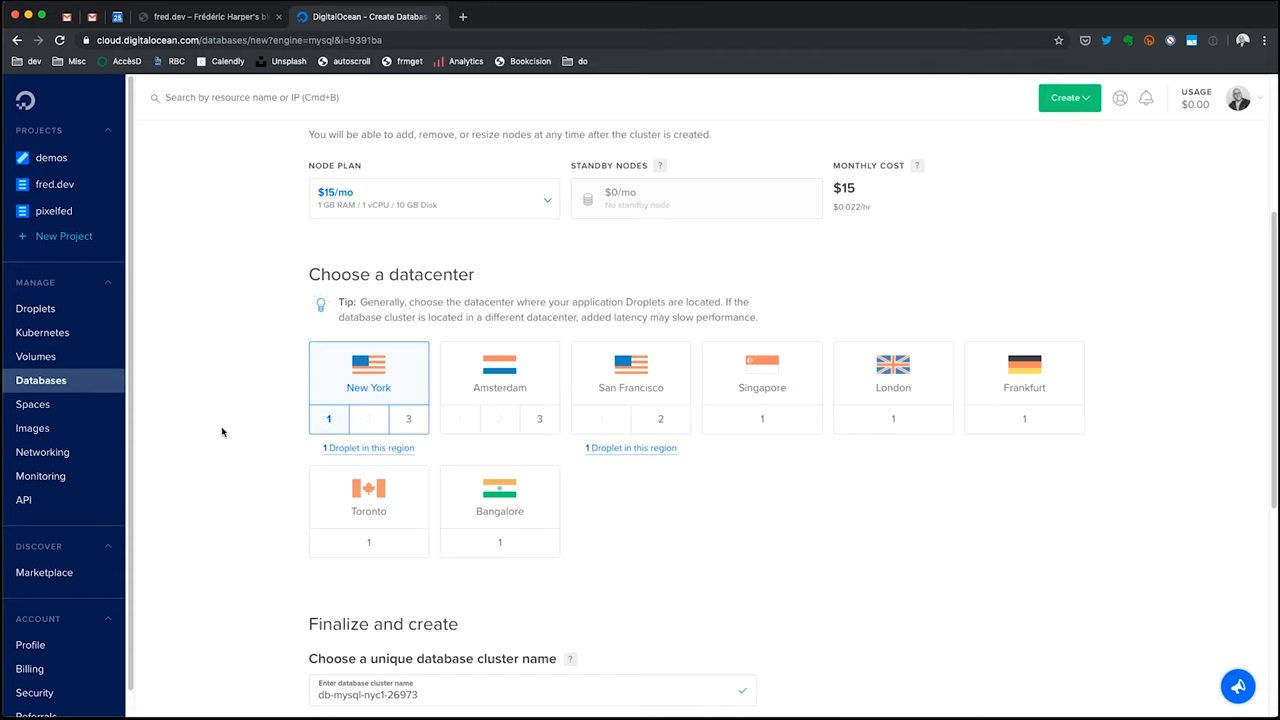
{"action": "mouse_move", "coordinate": [228, 428]}
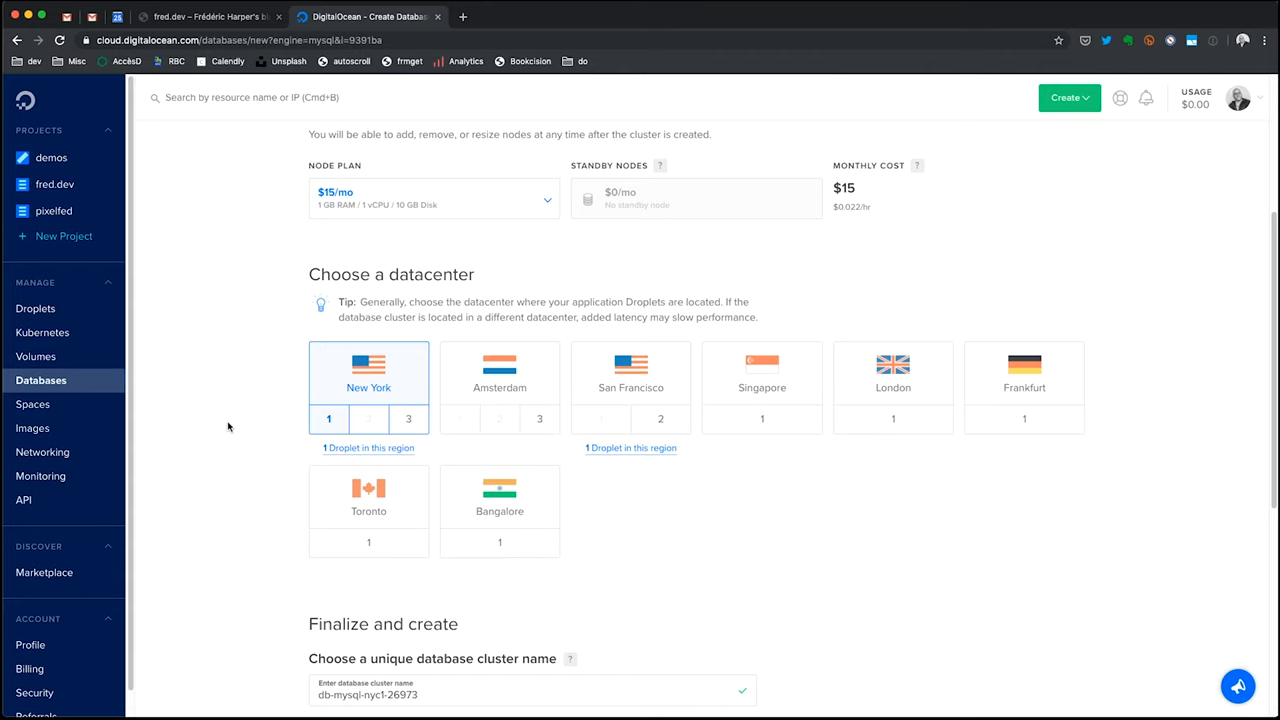
- Name the cluster sharkbytes003 in the demos project and create it
{"action": "scroll", "scroll_direction": "down", "scroll_amount": 3}
{"action": "type", "text": "s"}
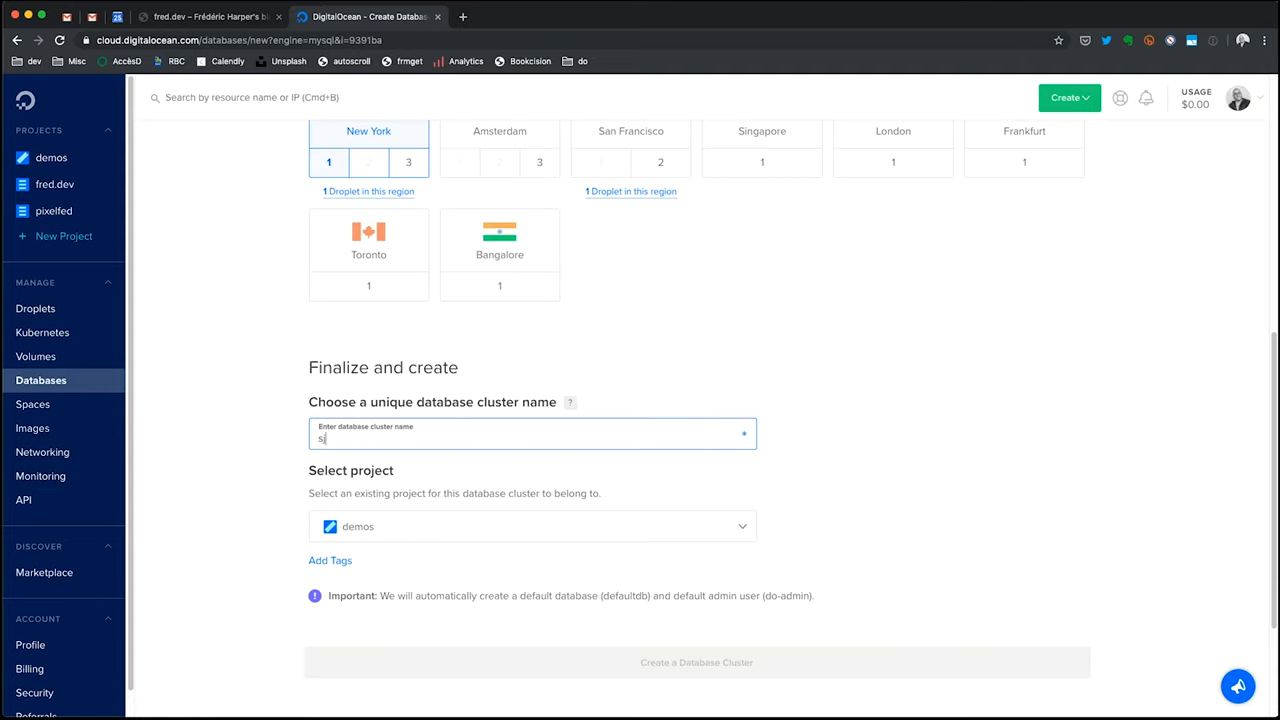
{"action": "type", "text": "harkbytes003"}
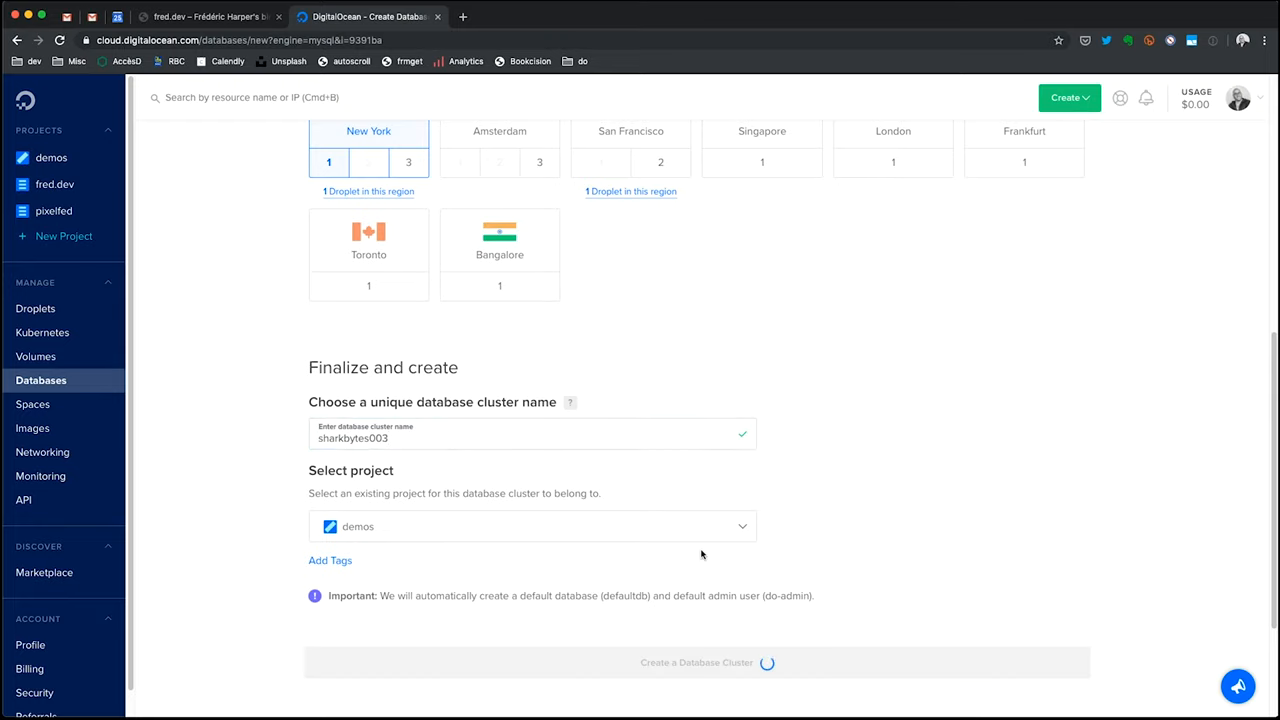
{"action": "left_click", "coordinate": [708, 662]}
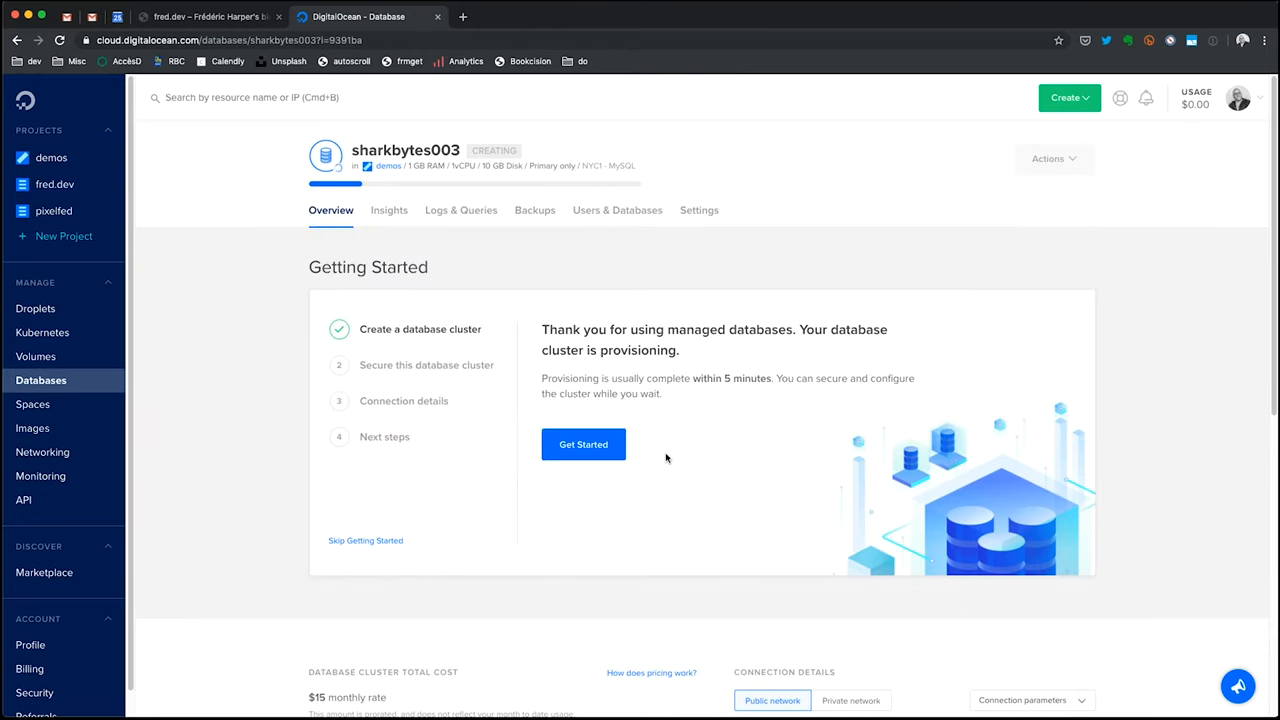
- Add the current computer's IP as a trusted source and allow only those inbound connections
{"action": "left_click", "coordinate": [584, 444]}
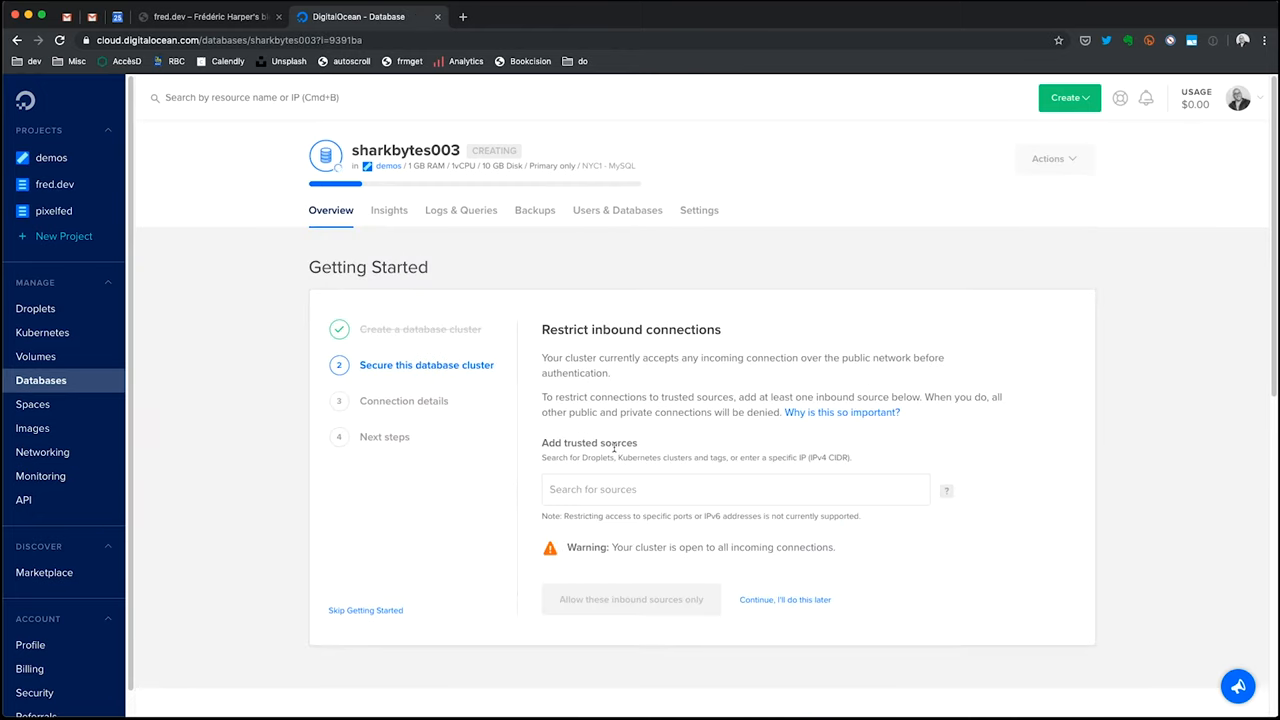
{"action": "left_click", "coordinate": [736, 488]}
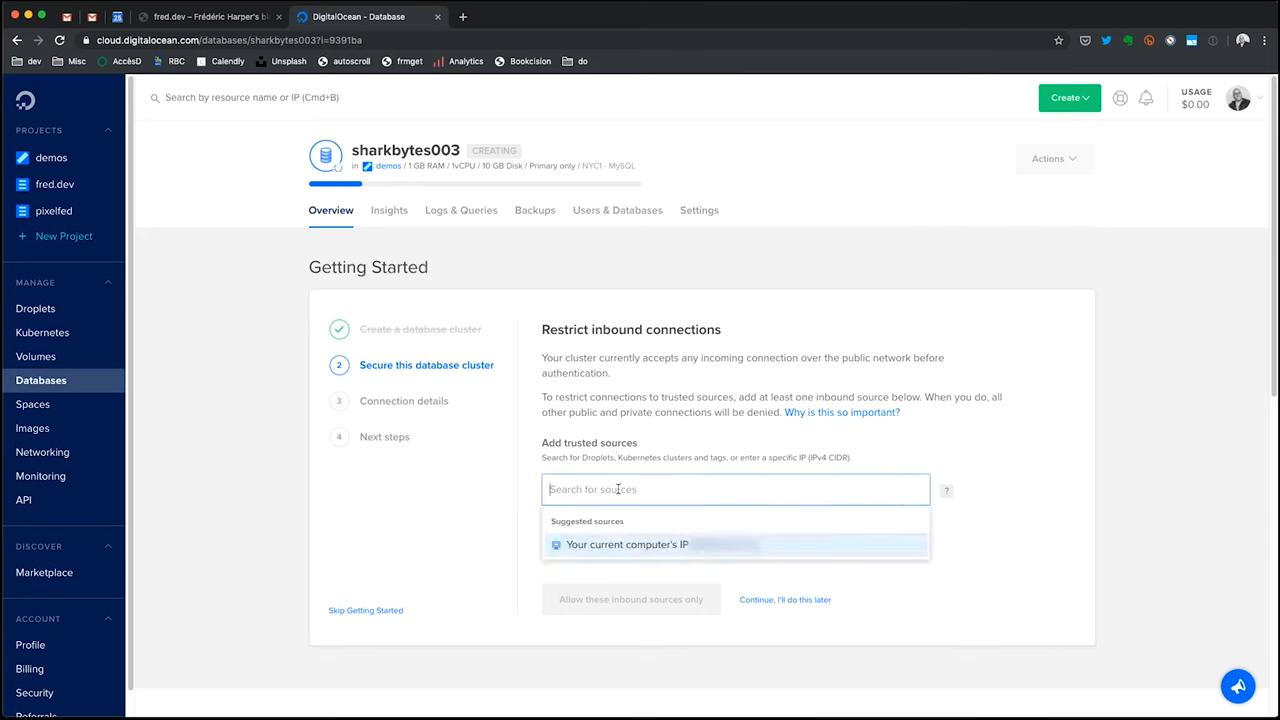
{"action": "mouse_move", "coordinate": [608, 544]}
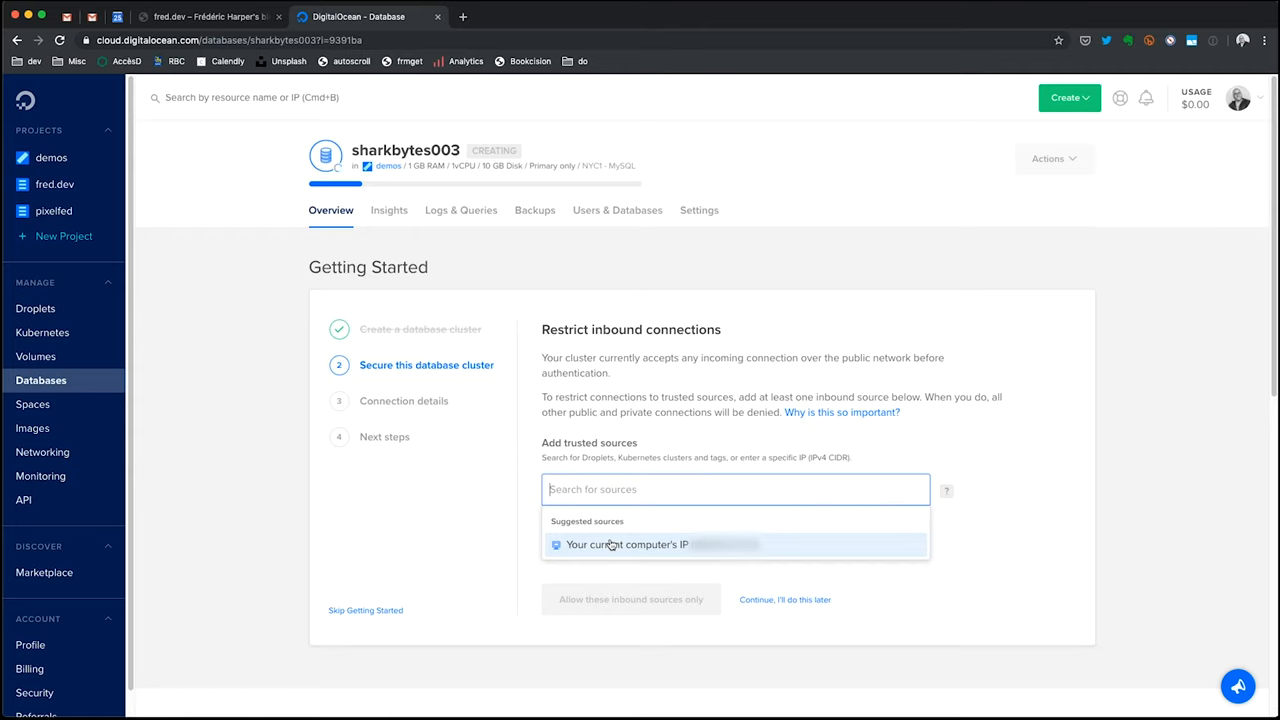
{"action": "left_click", "coordinate": [628, 544]}
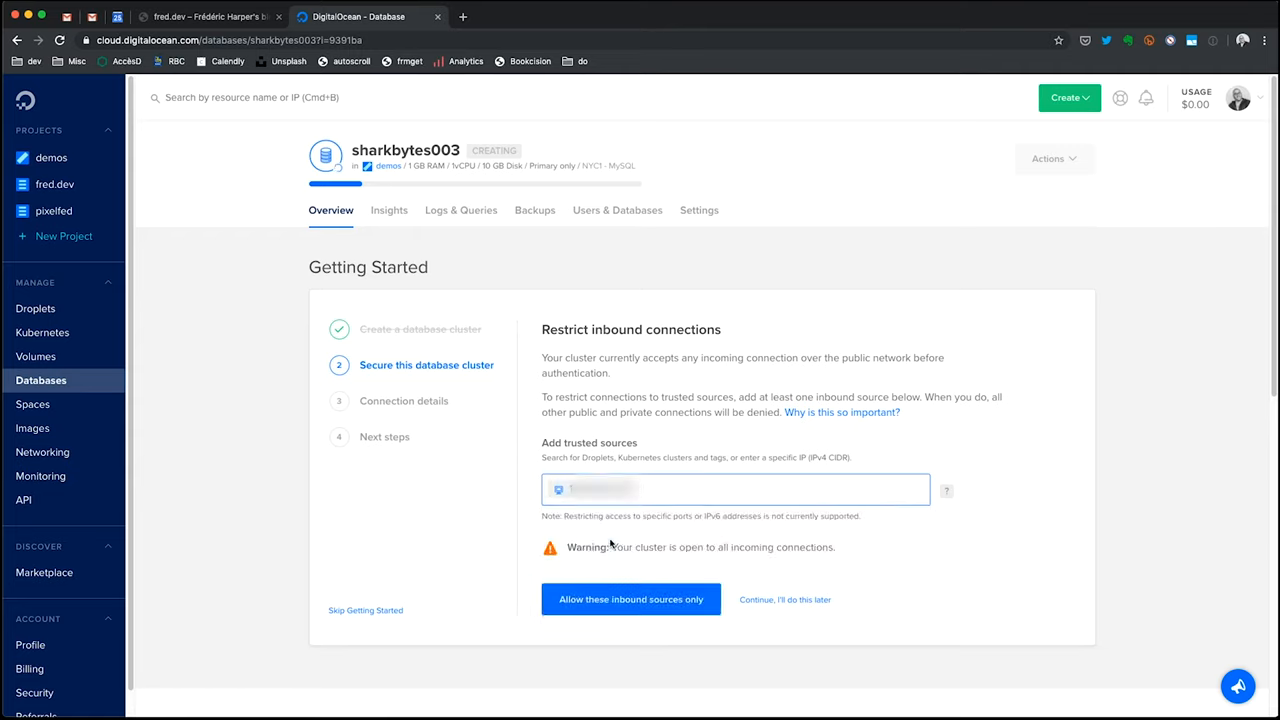
{"action": "left_click", "coordinate": [632, 600]}
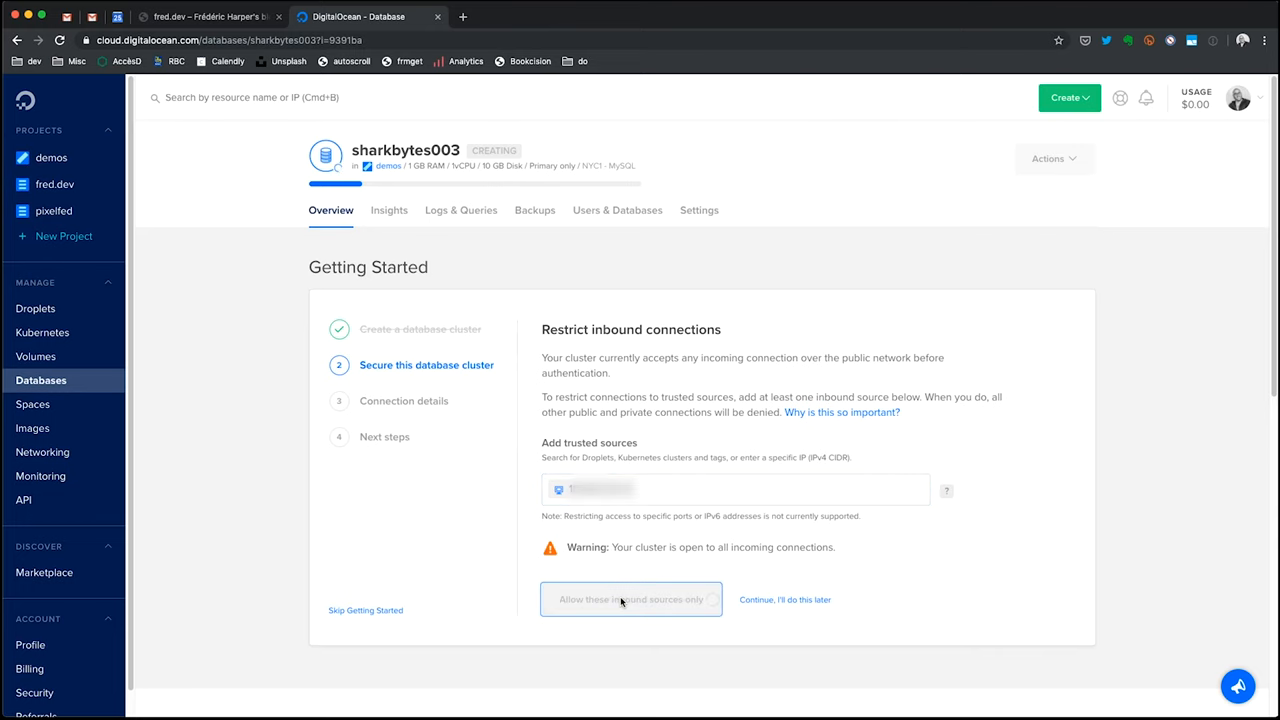
{"action": "left_click", "coordinate": [632, 600]}
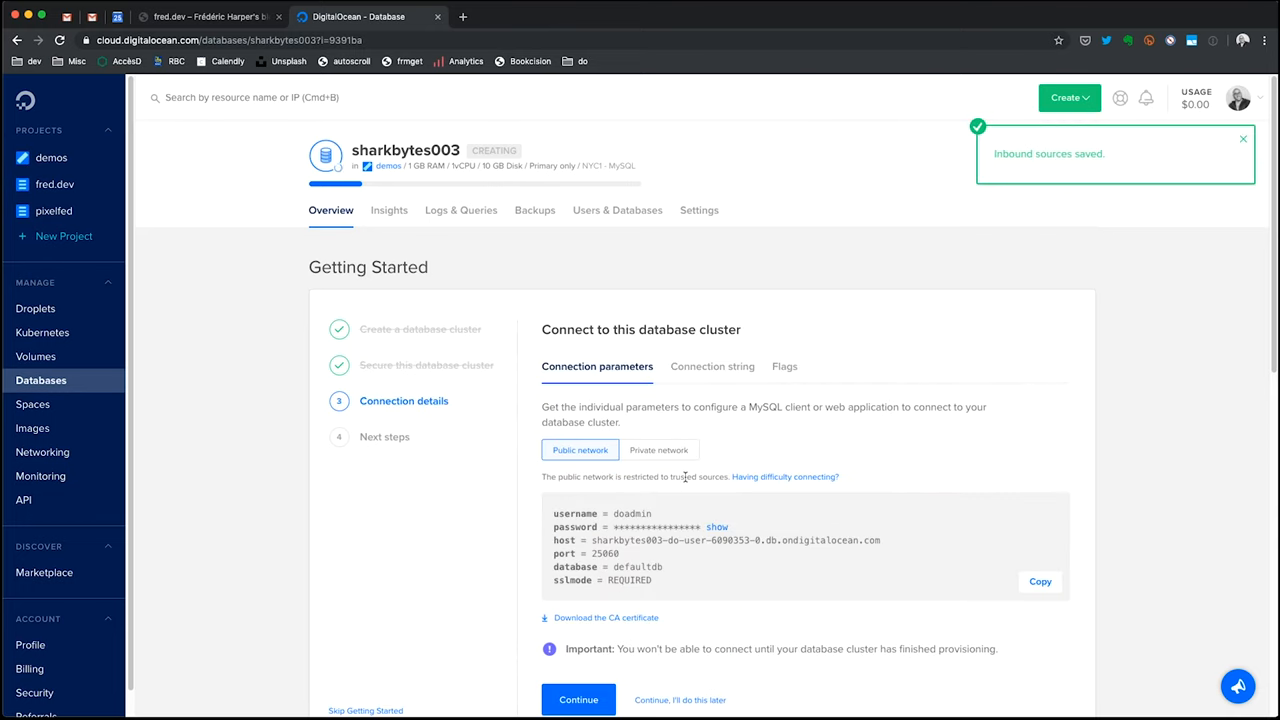
{"action": "mouse_move", "coordinate": [686, 562]}
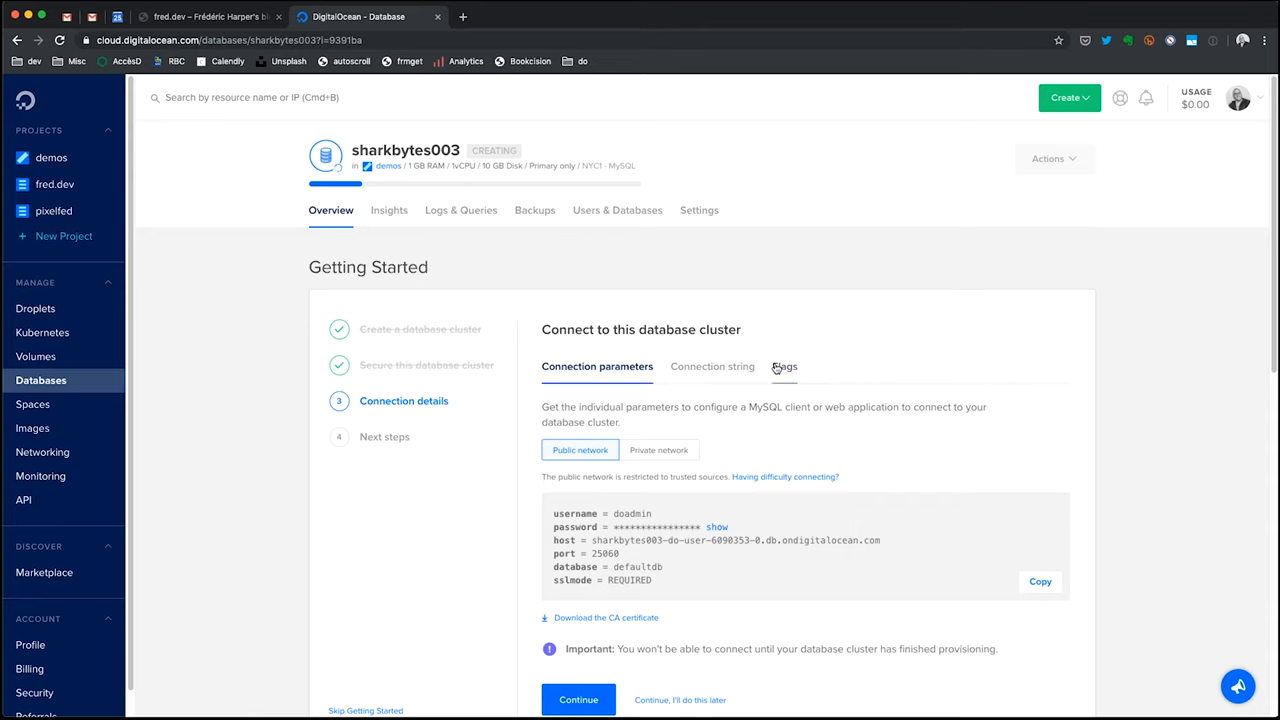
- Review the mysql command-line Flags connection details, then move to Next steps
{"action": "left_click", "coordinate": [784, 368]}
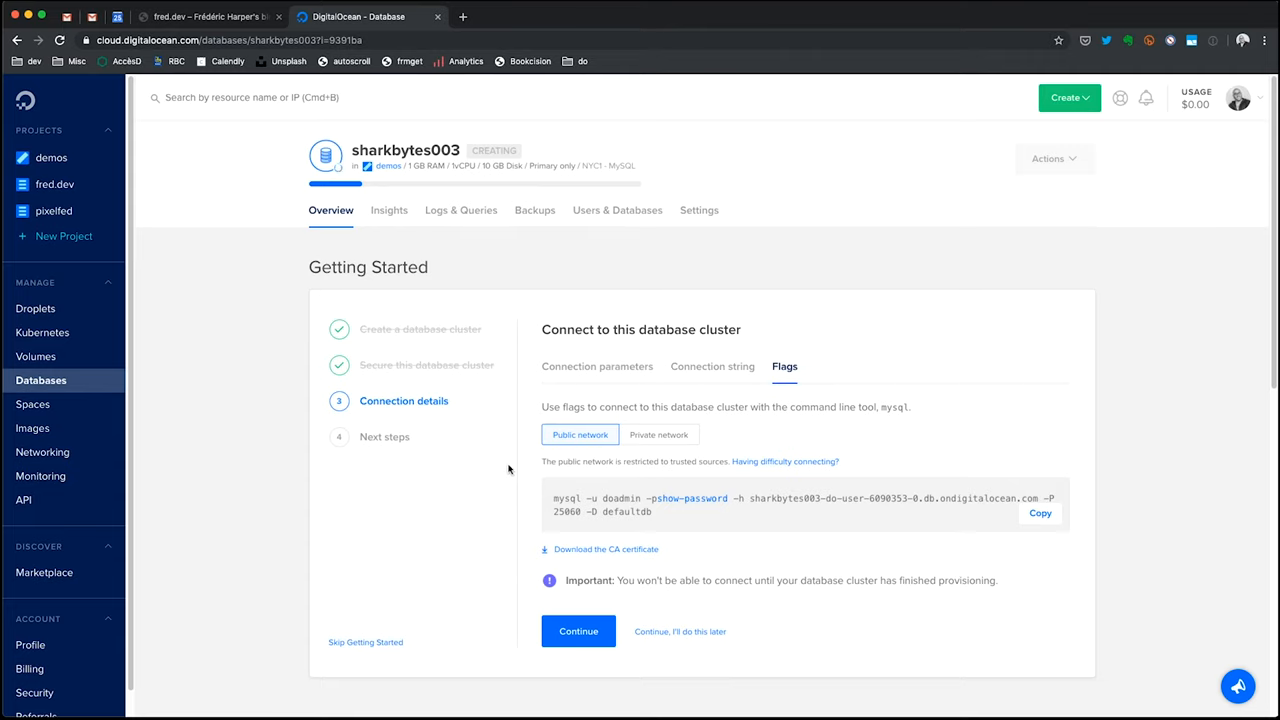
{"action": "mouse_move", "coordinate": [694, 538]}
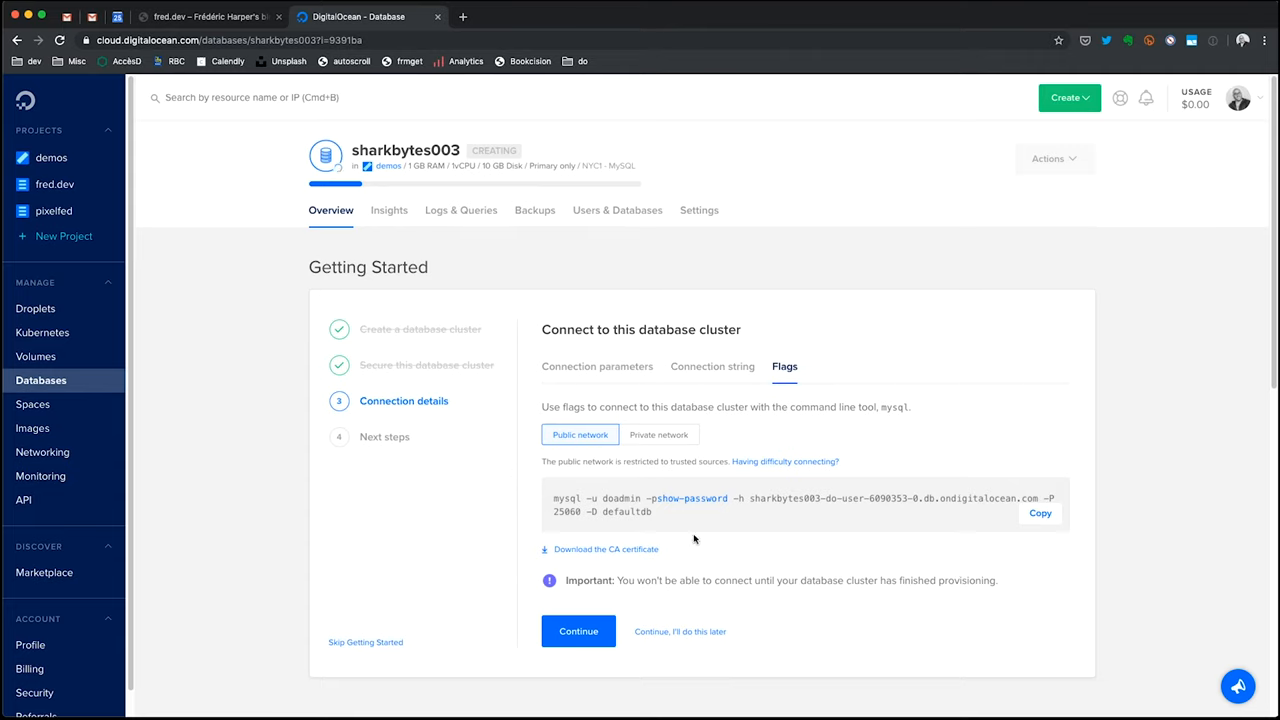
{"action": "mouse_move", "coordinate": [694, 544]}
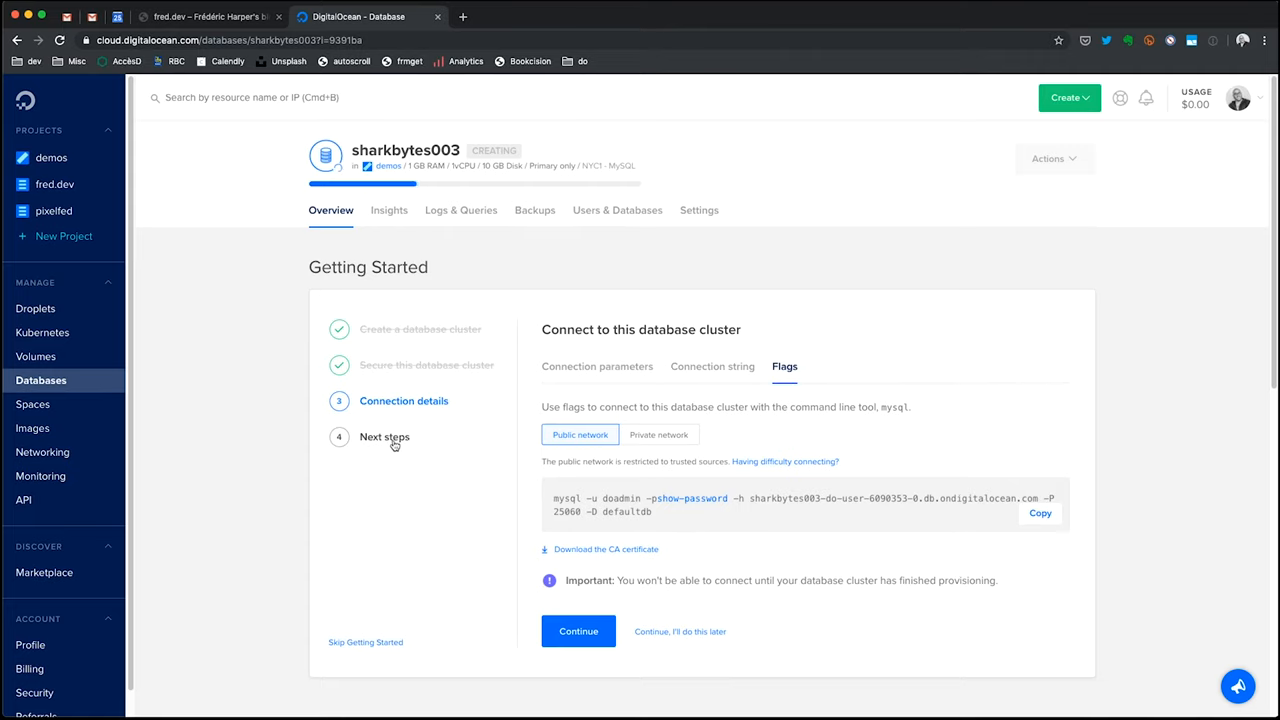
{"action": "left_click", "coordinate": [578, 630]}
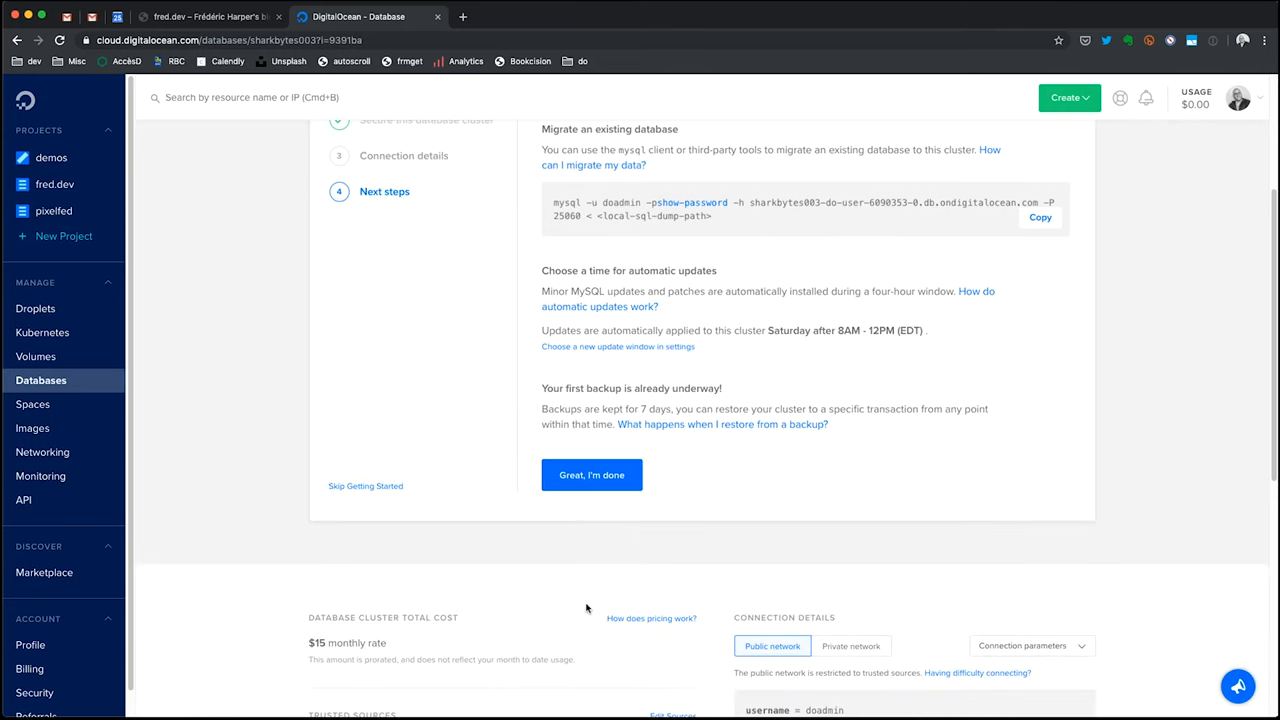
- Finish the Getting Started guide with Great, I'm done
{"action": "left_click", "coordinate": [592, 474]}
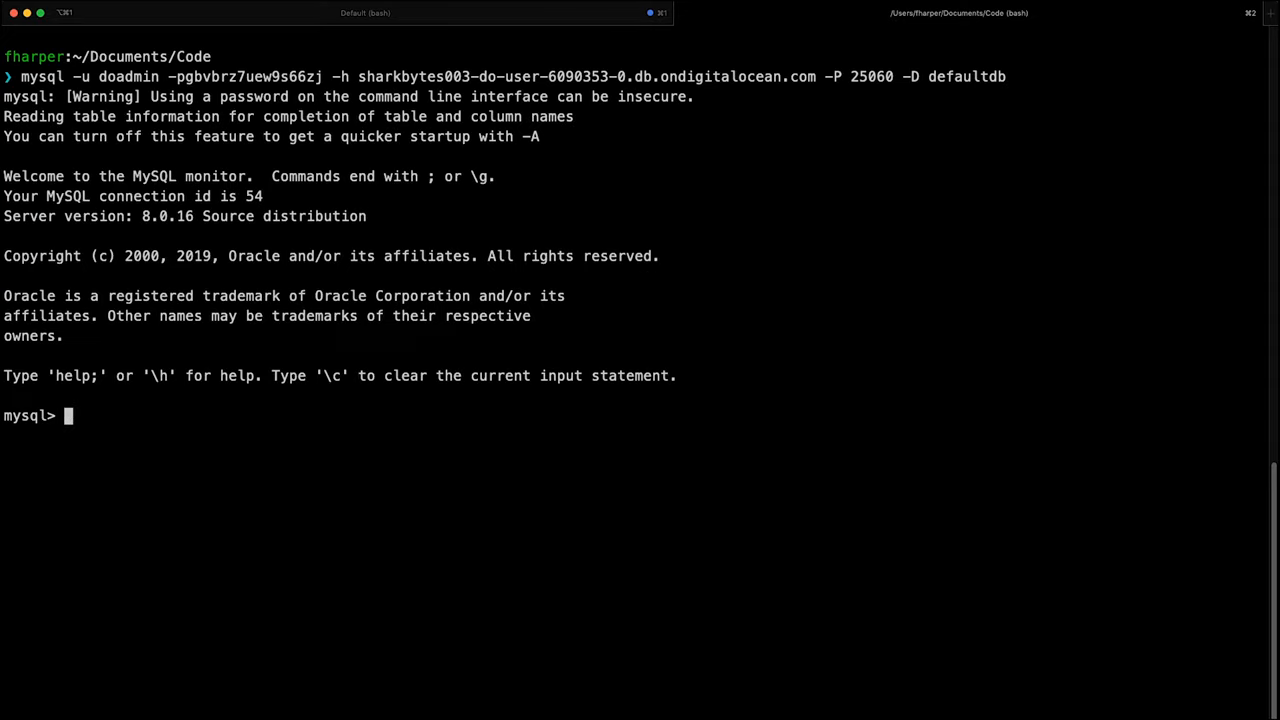
- Run show databases; to list the cluster's databases, then exit the MySQL monitor
{"action": "type", "text": "show"}
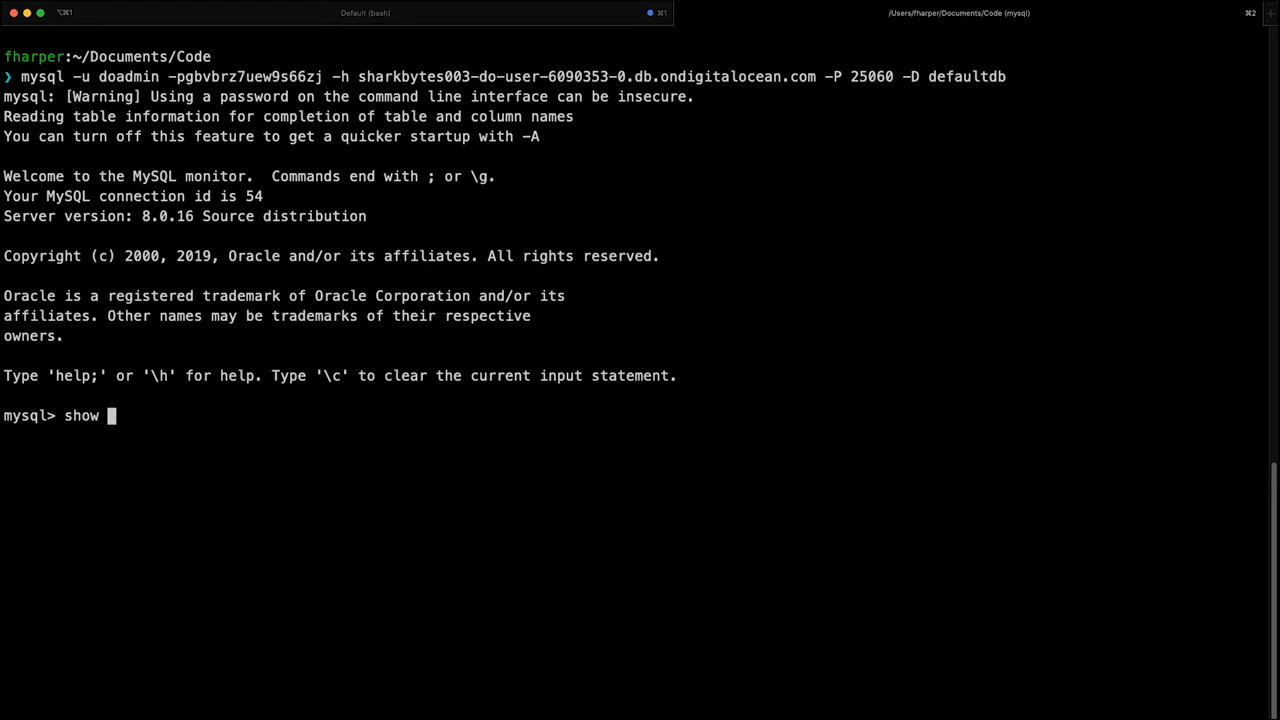
{"action": "type", "text": "databases;"}
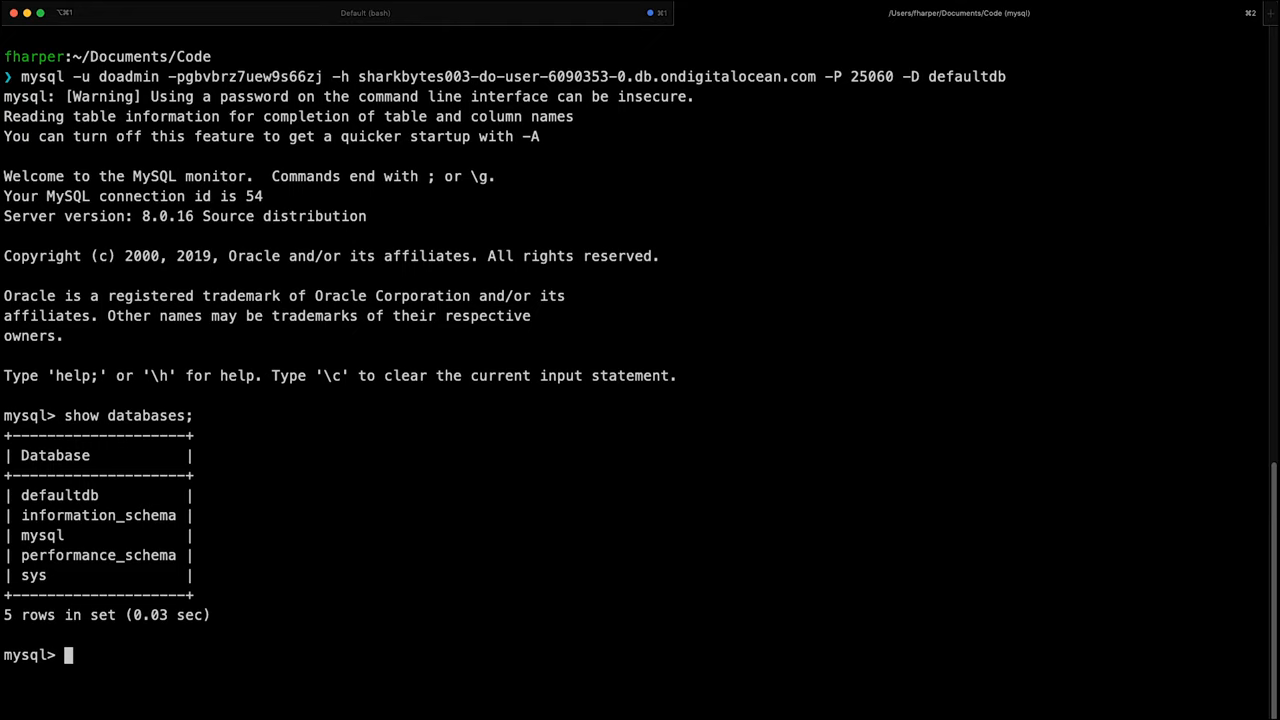
{"action": "type", "text": "exi"}
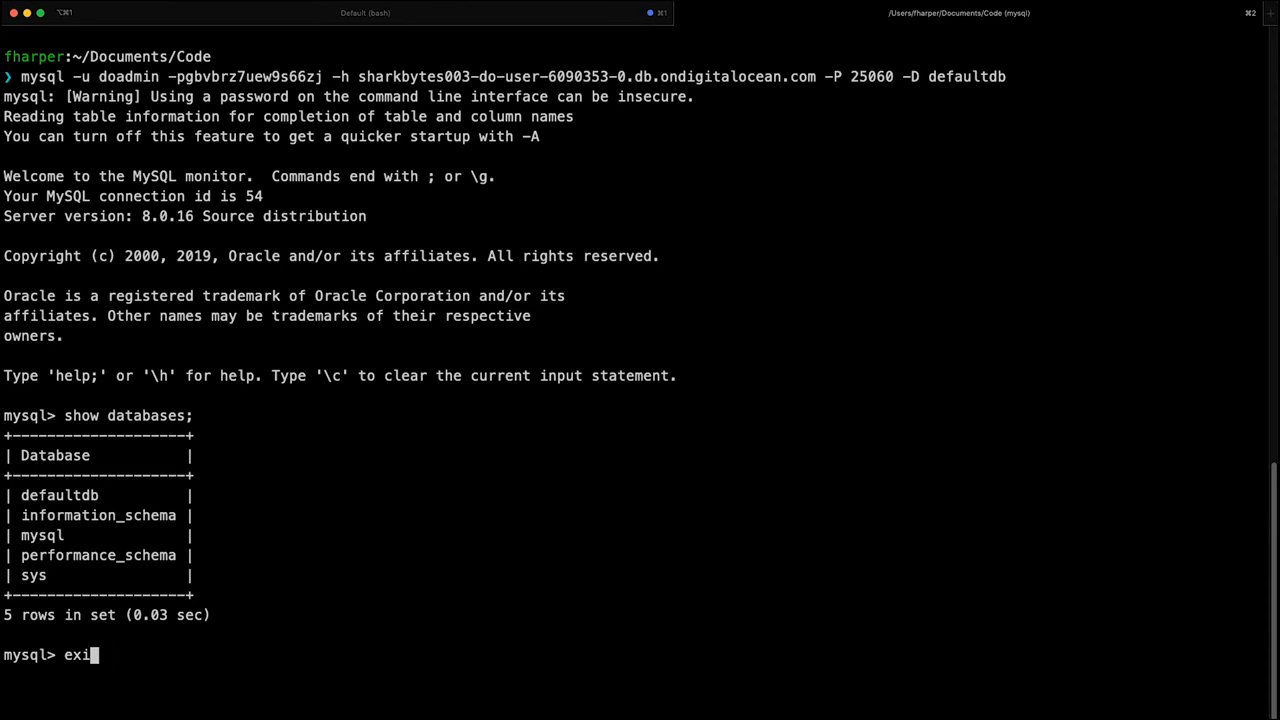
{"action": "key", "text": "Return"}
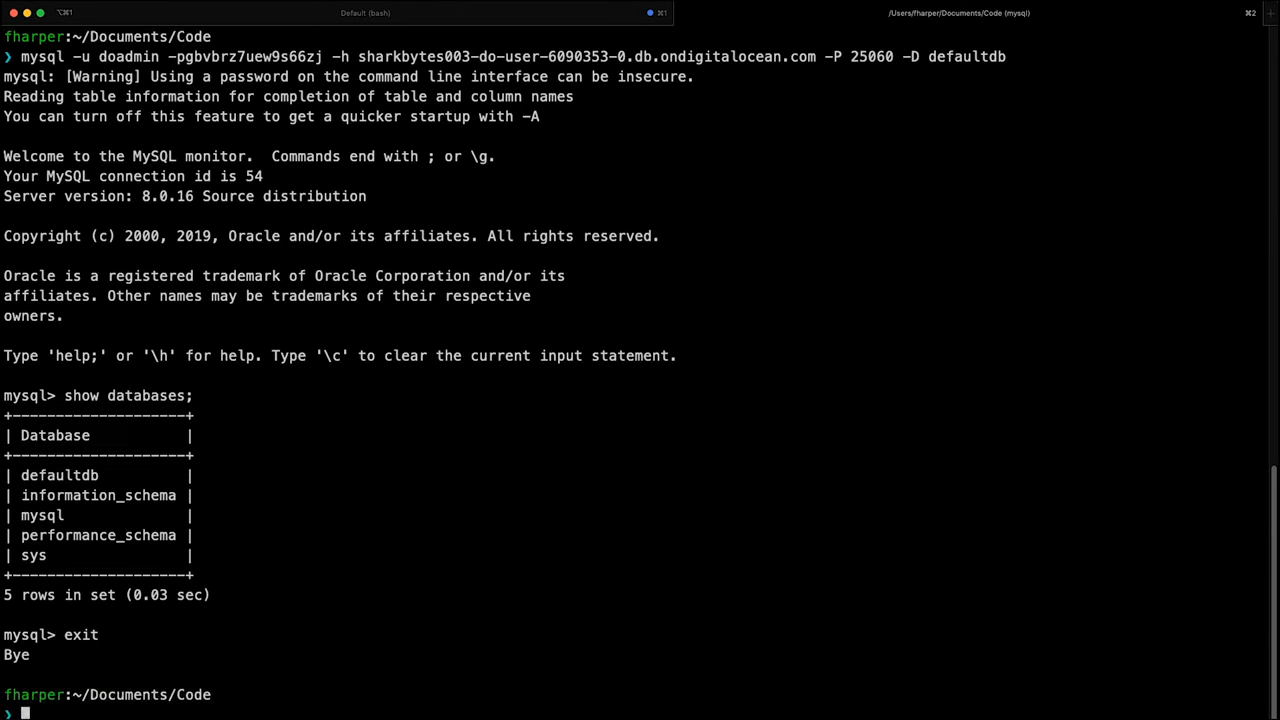